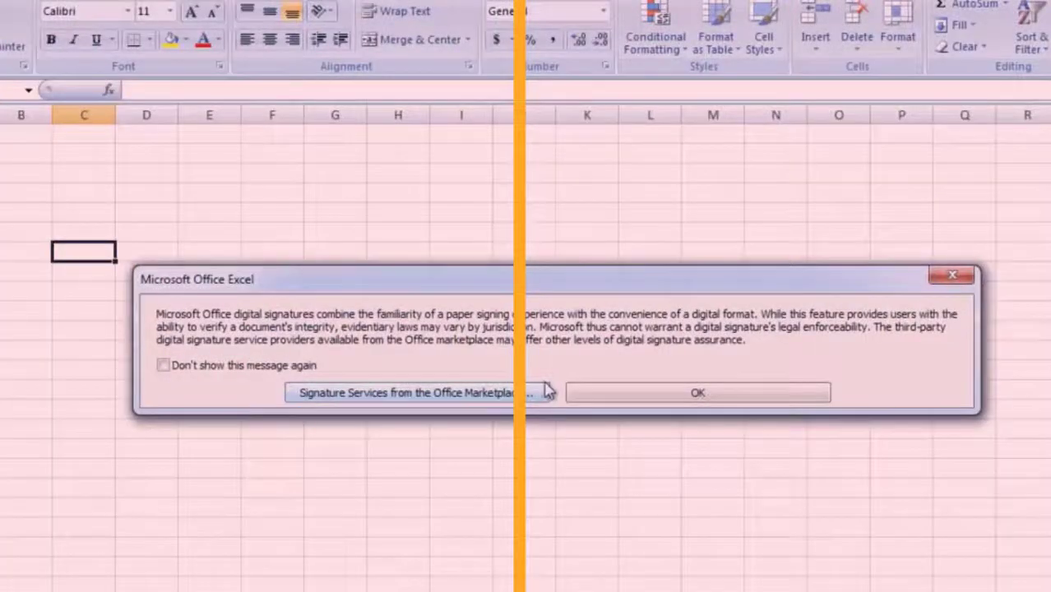
Begin adding a digital signature to the workbook from the Office menu's Prepare options.
click(697, 393)
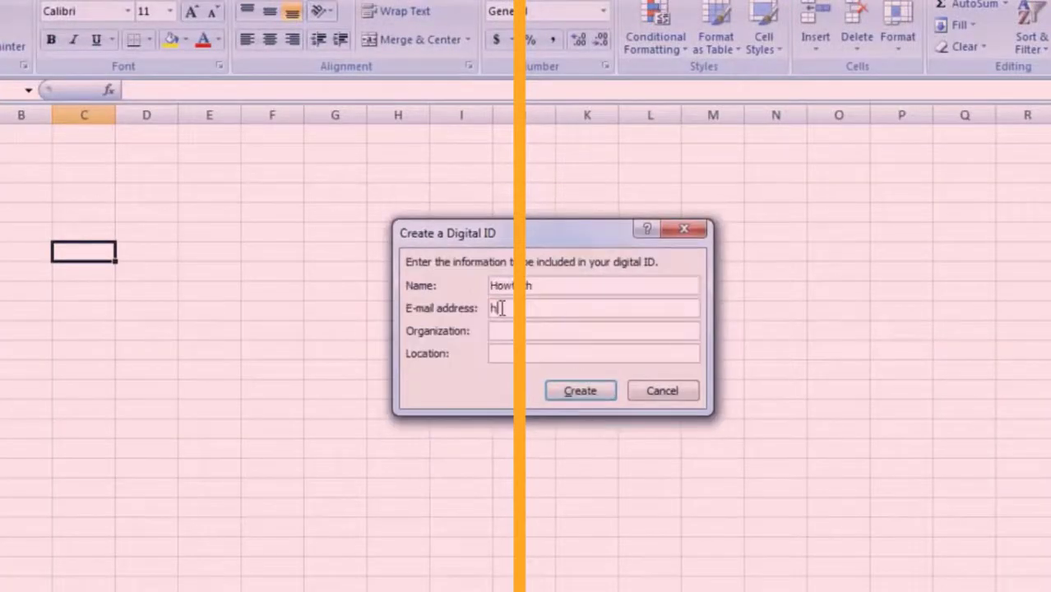
click(579, 391)
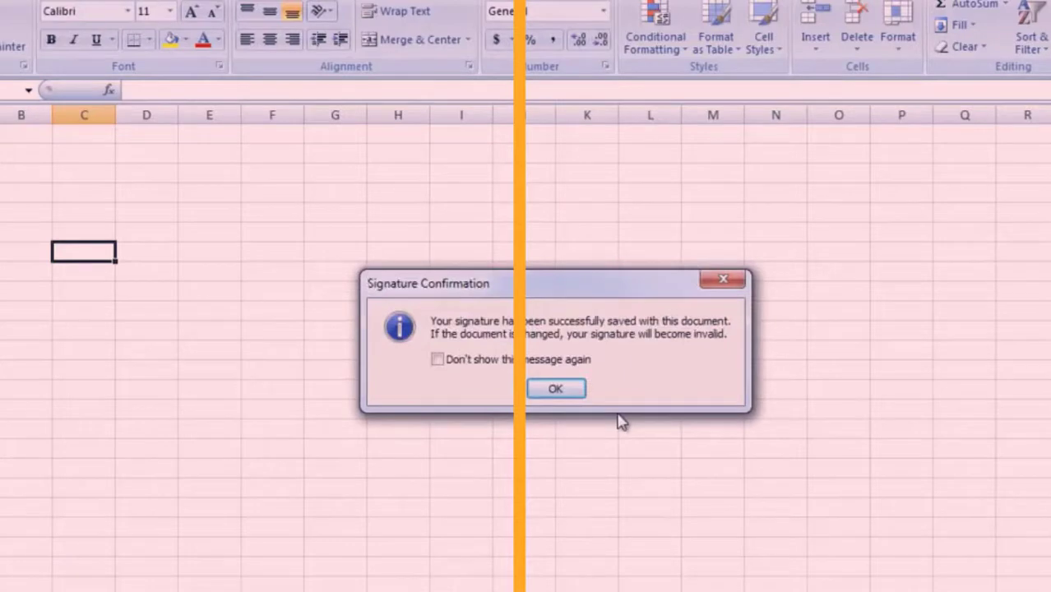
click(555, 389)
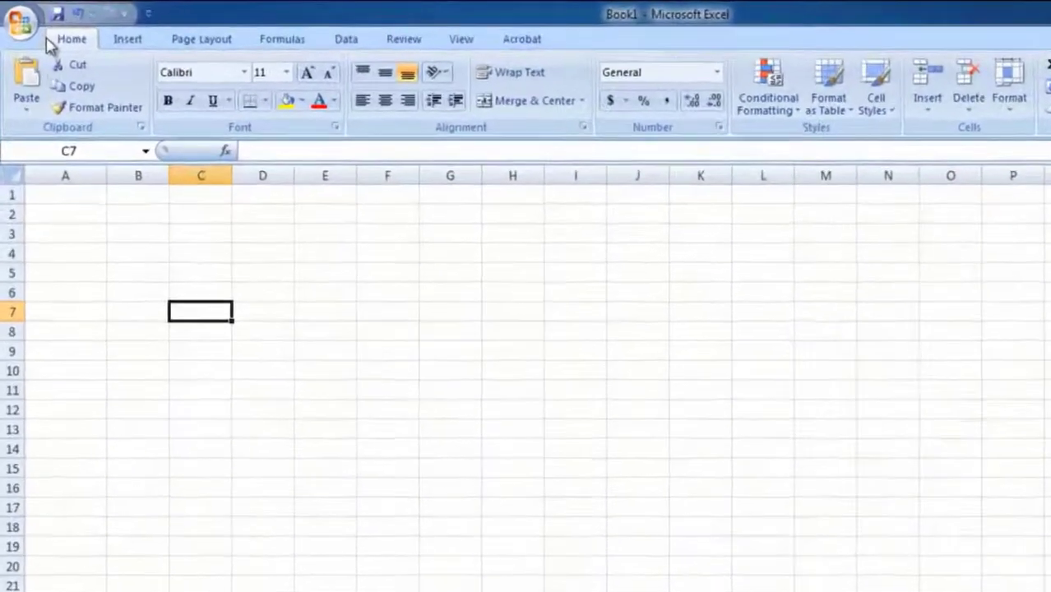
click(22, 23)
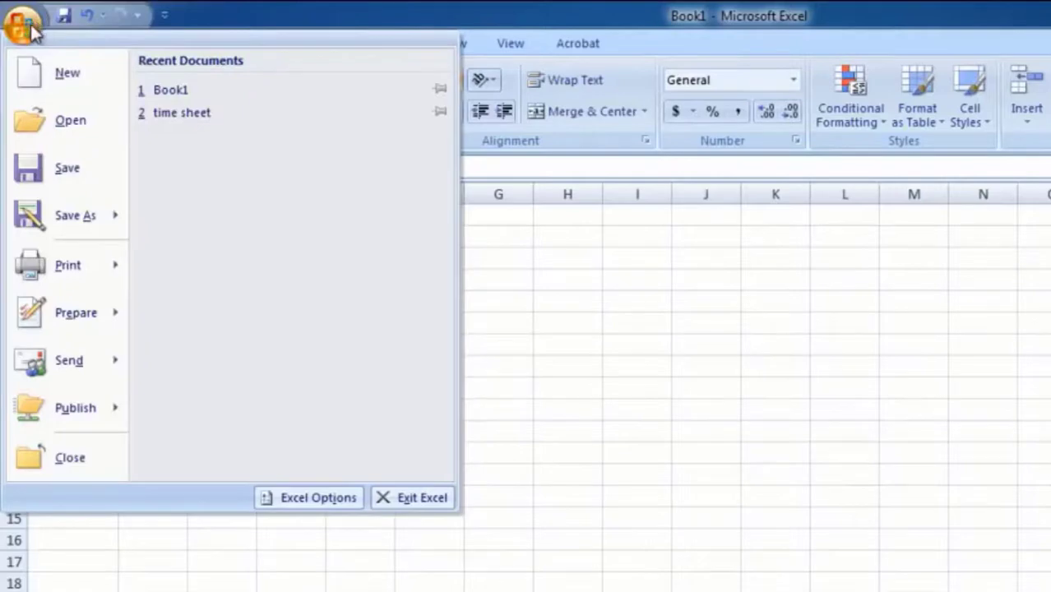
click(76, 313)
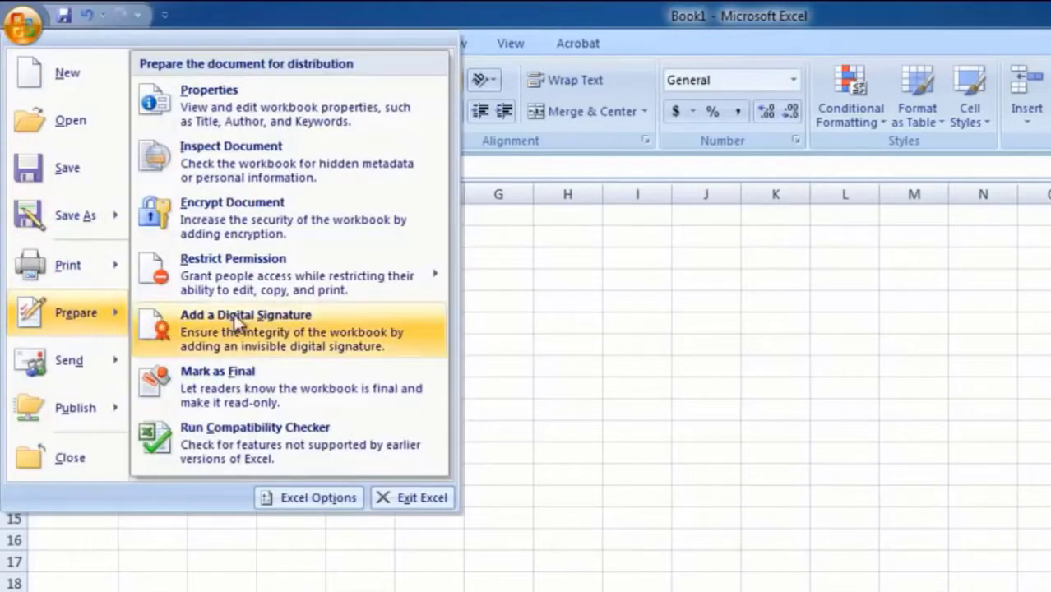
click(245, 329)
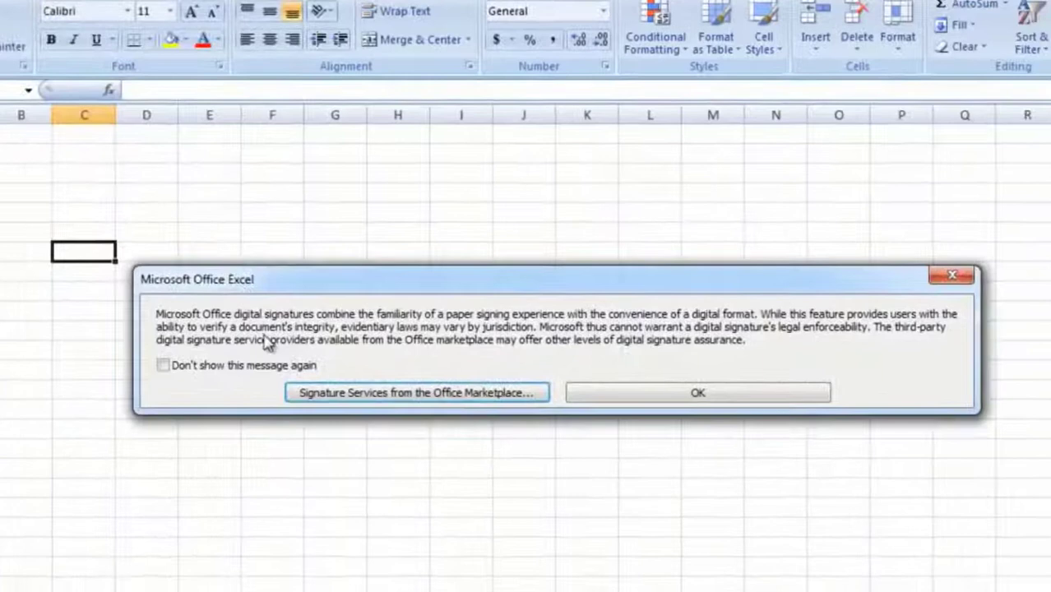
mouse_move(535, 393)
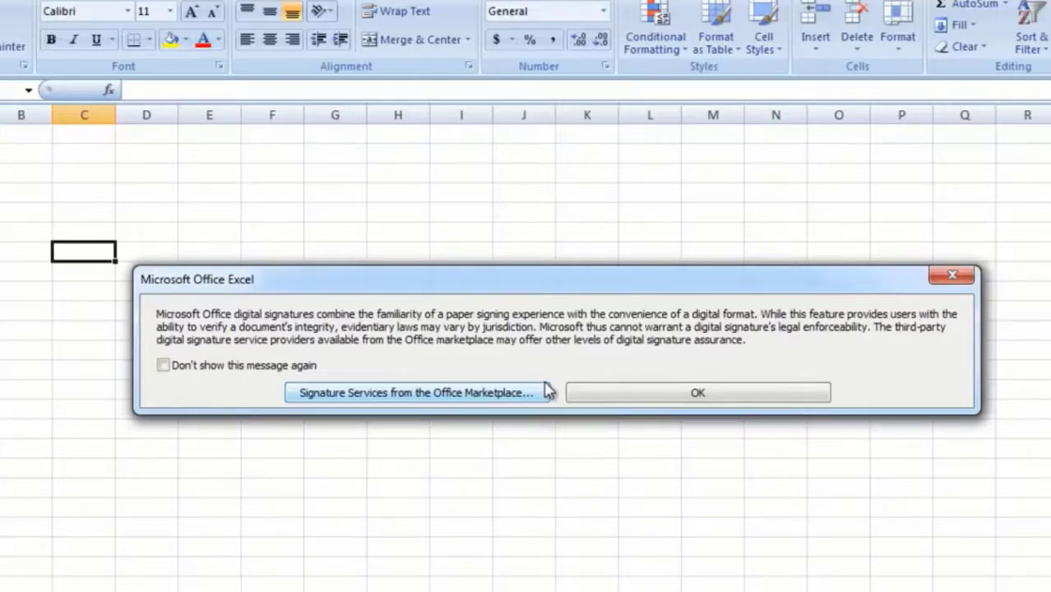
Acknowledge the digital signature legal notice to reach the digital ID options.
click(697, 392)
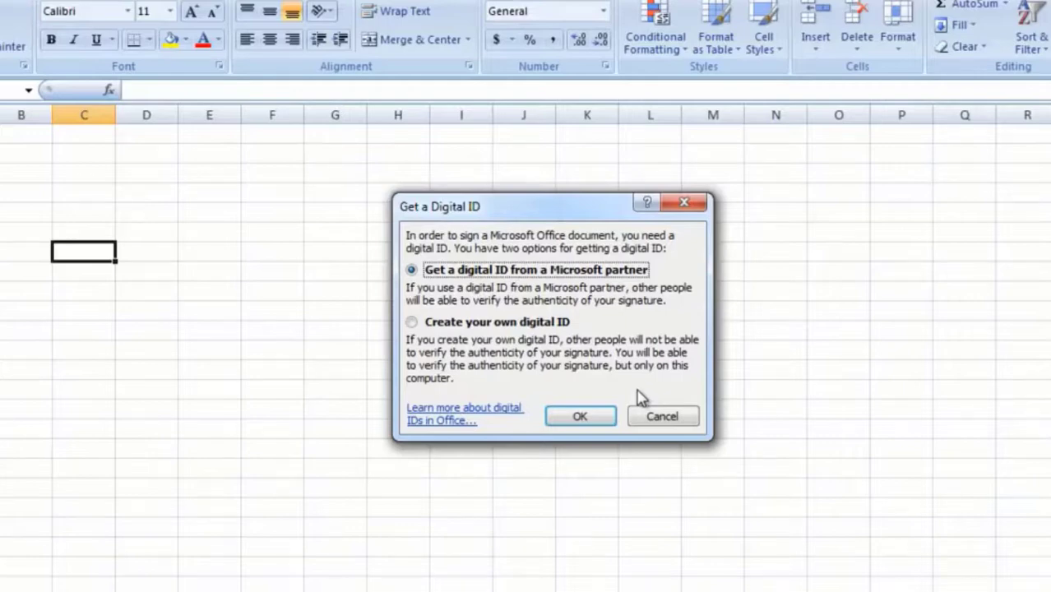
Create a self-made Howtech digital ID, entering 'howtechtuts' in its details.
click(411, 321)
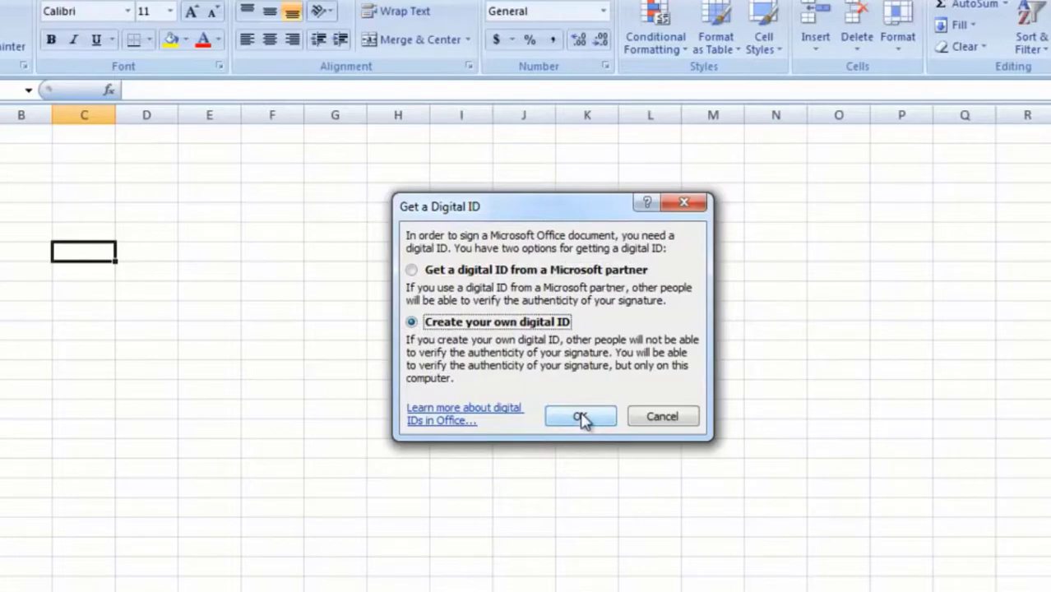
click(580, 416)
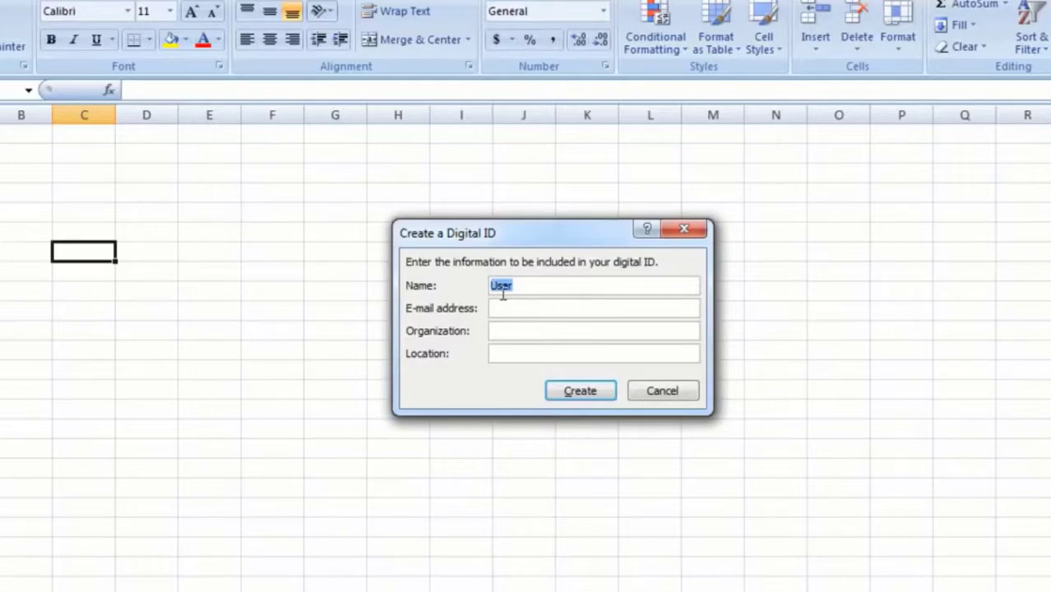
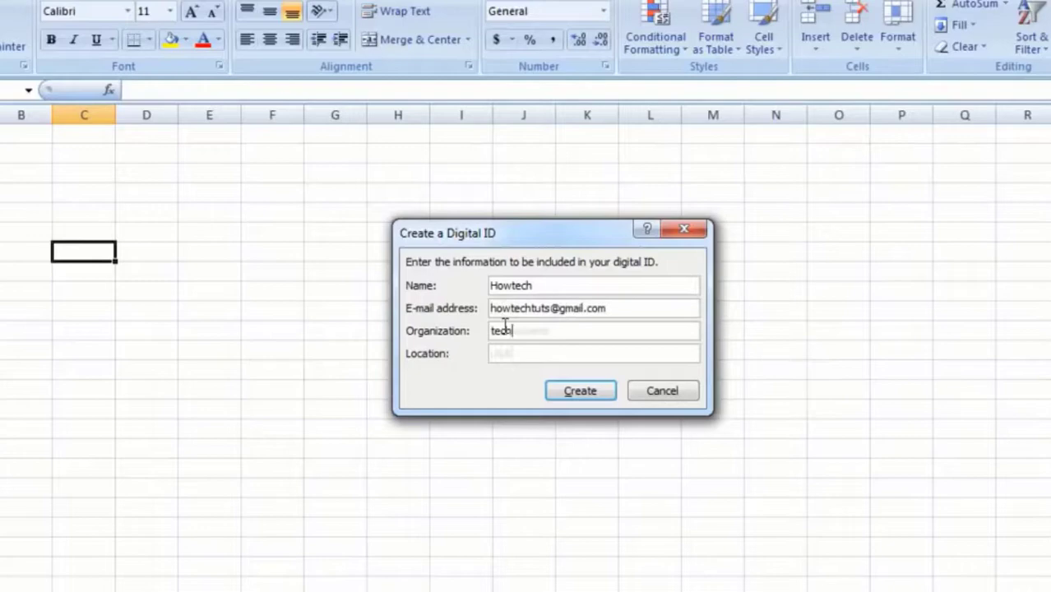
click(579, 390)
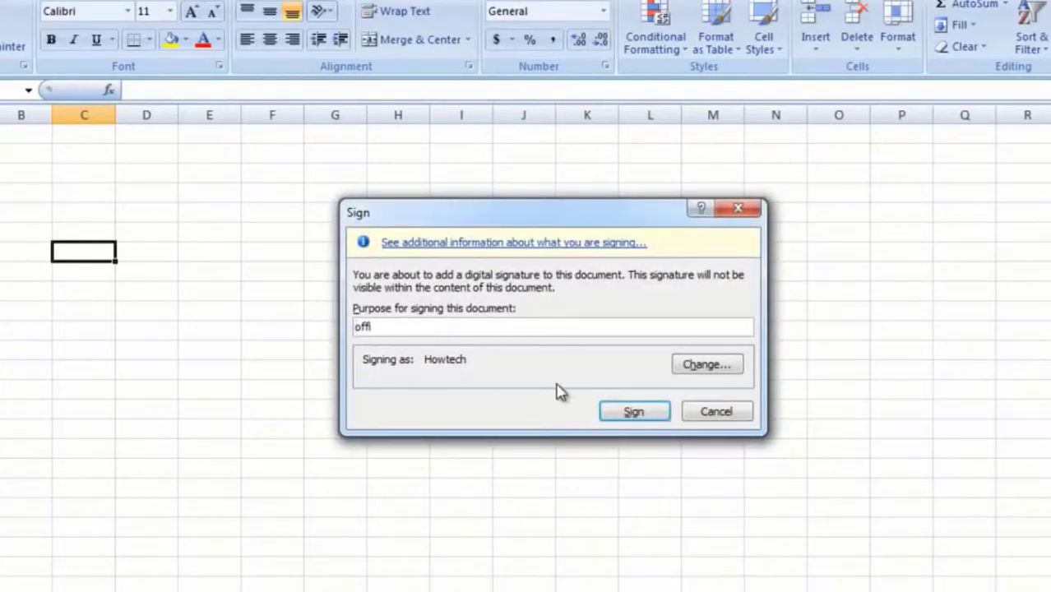
Sign the workbook with the new Howtech ID and confirm the saved signature.
click(634, 411)
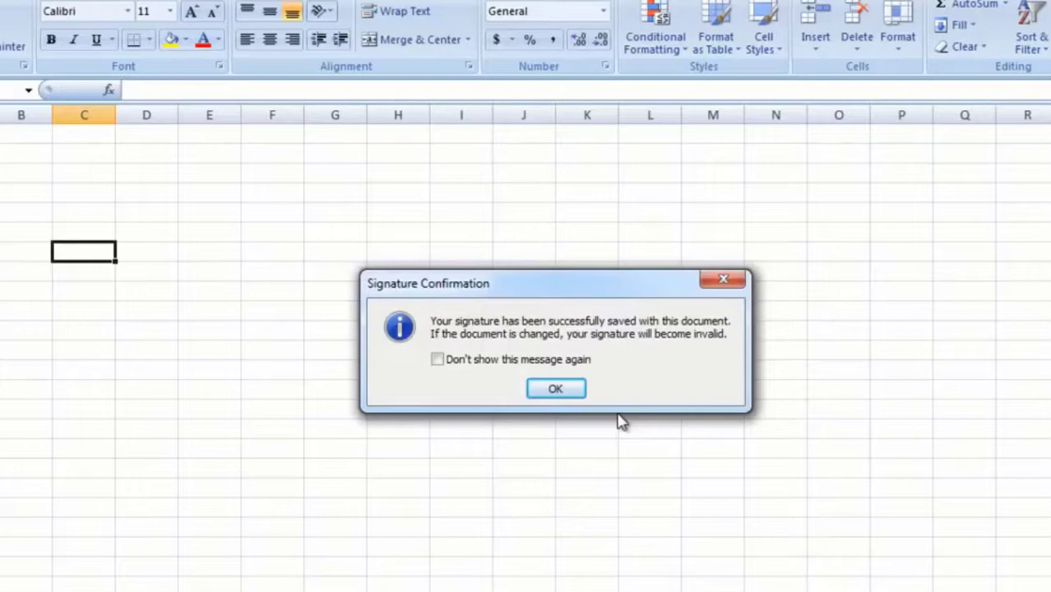
mouse_move(615, 417)
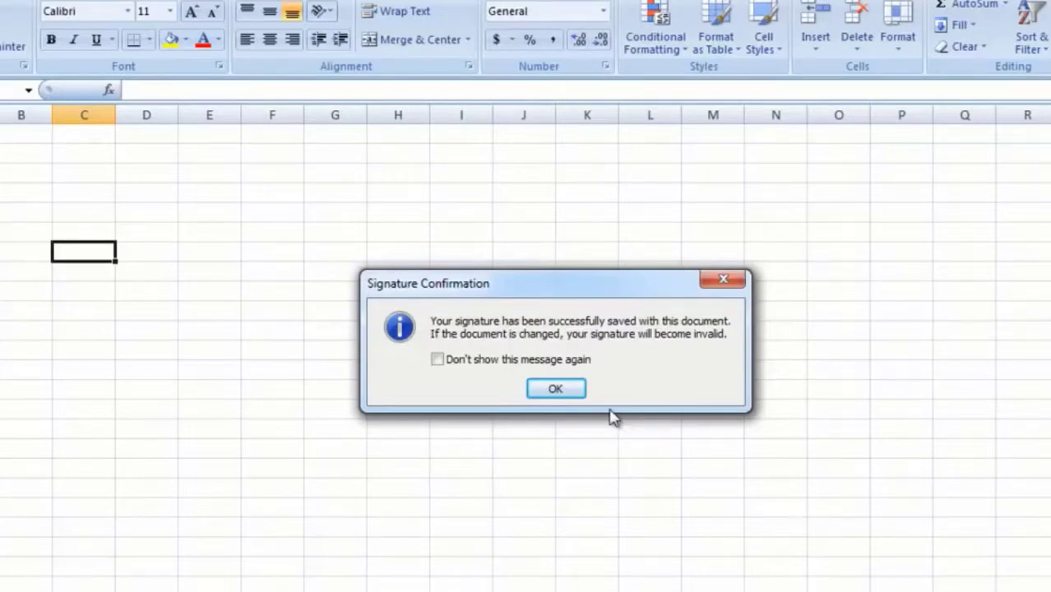
click(554, 388)
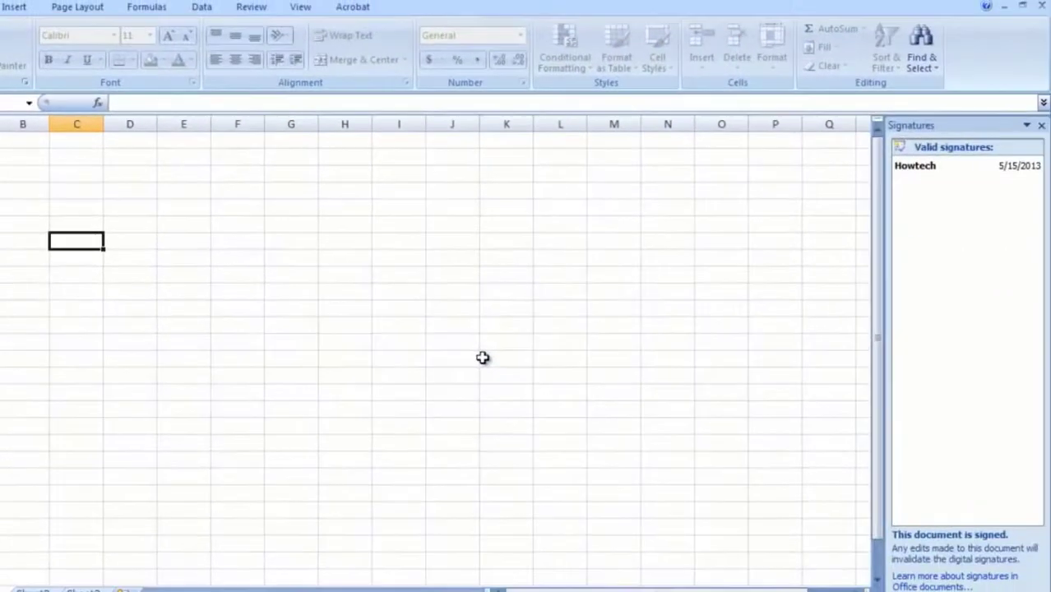
mouse_move(861, 281)
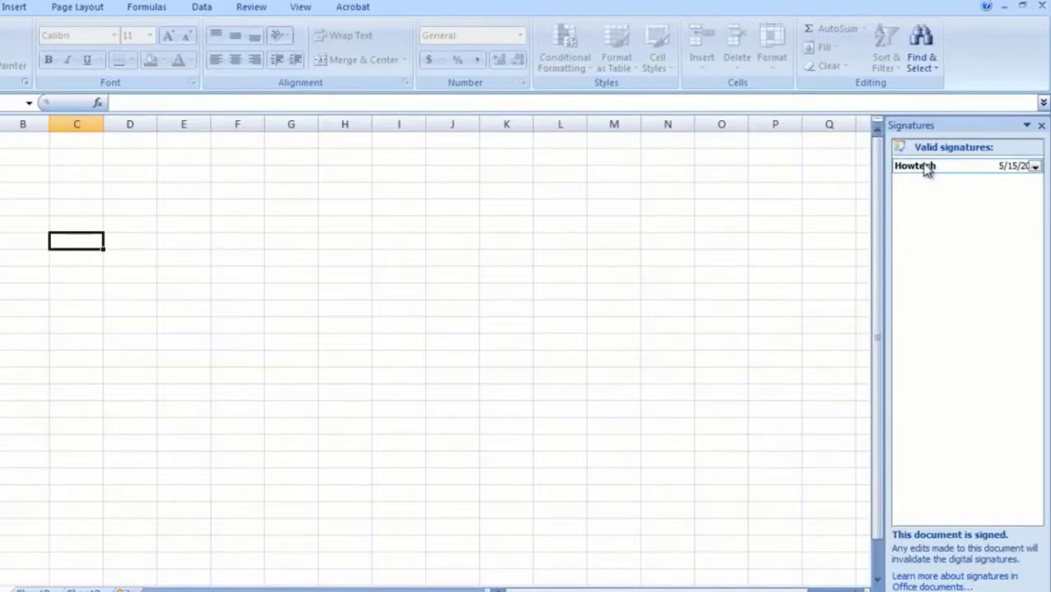
View the Howtech signature details and certificate, valid 5/15/2013 to 5/15/2014.
click(1035, 165)
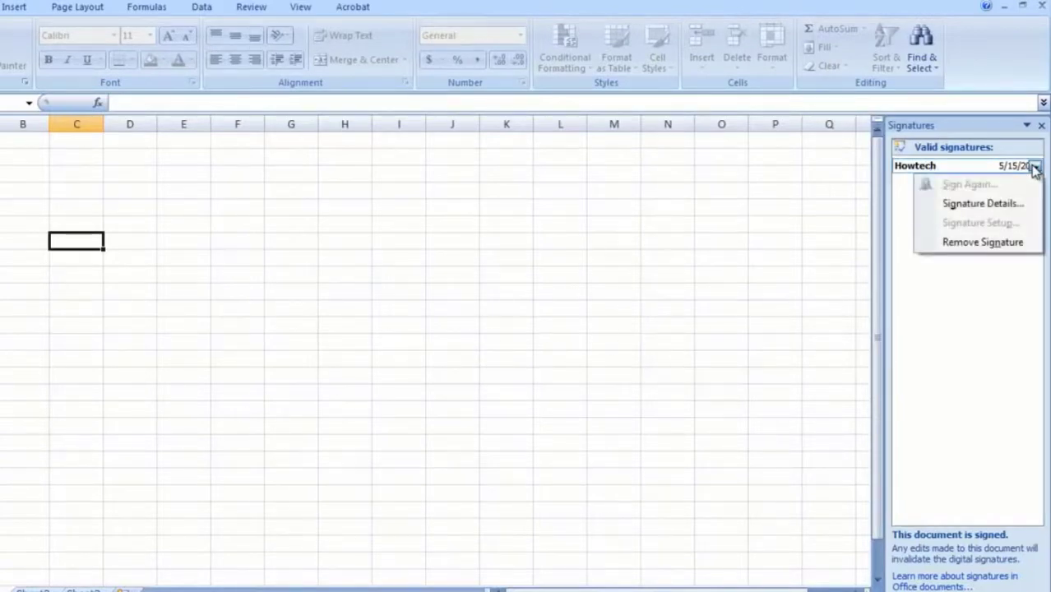
mouse_move(983, 203)
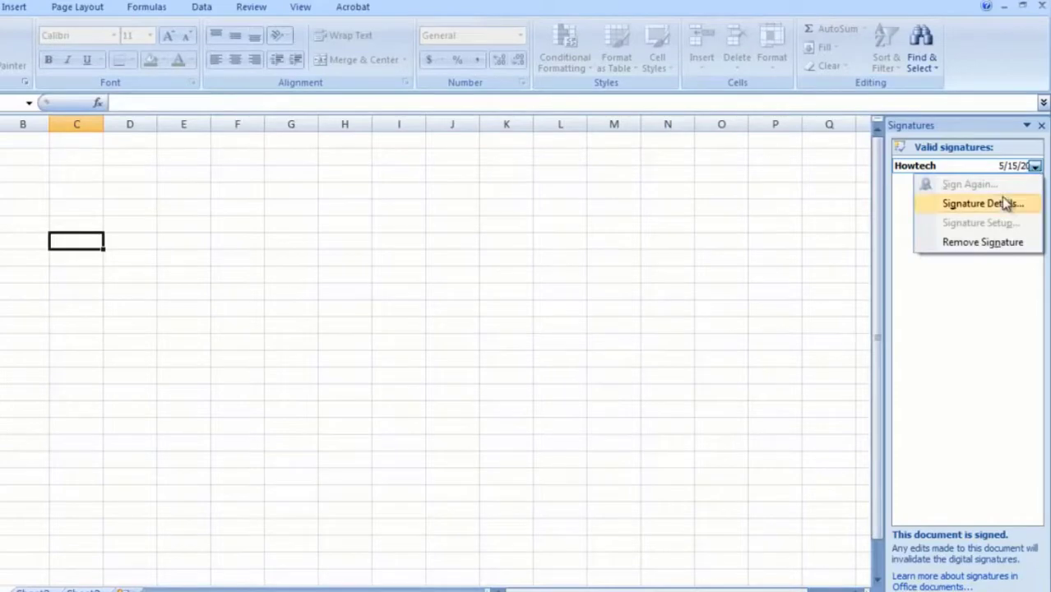
click(983, 203)
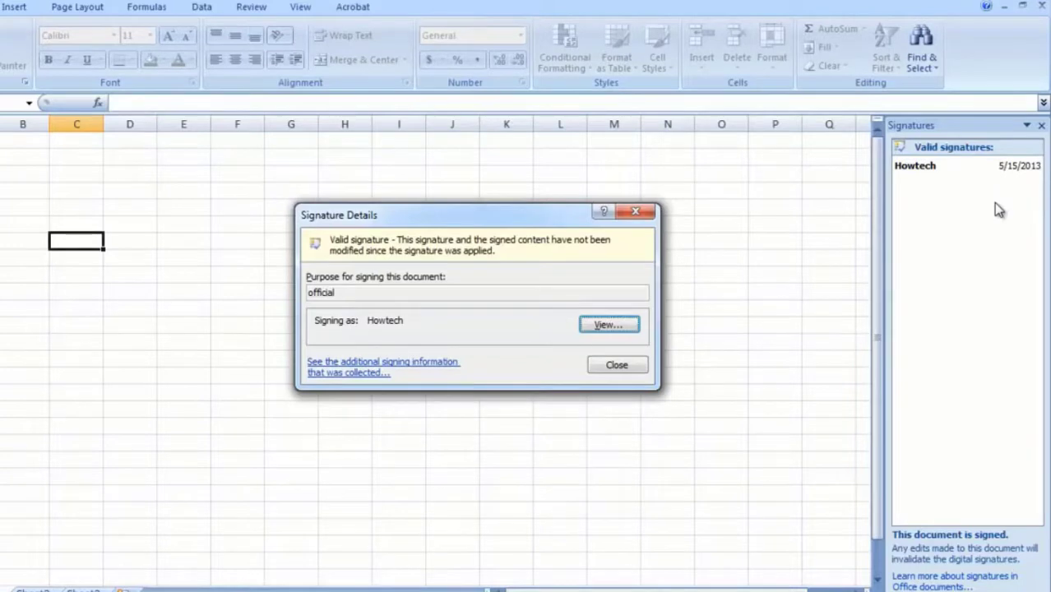
mouse_move(616, 304)
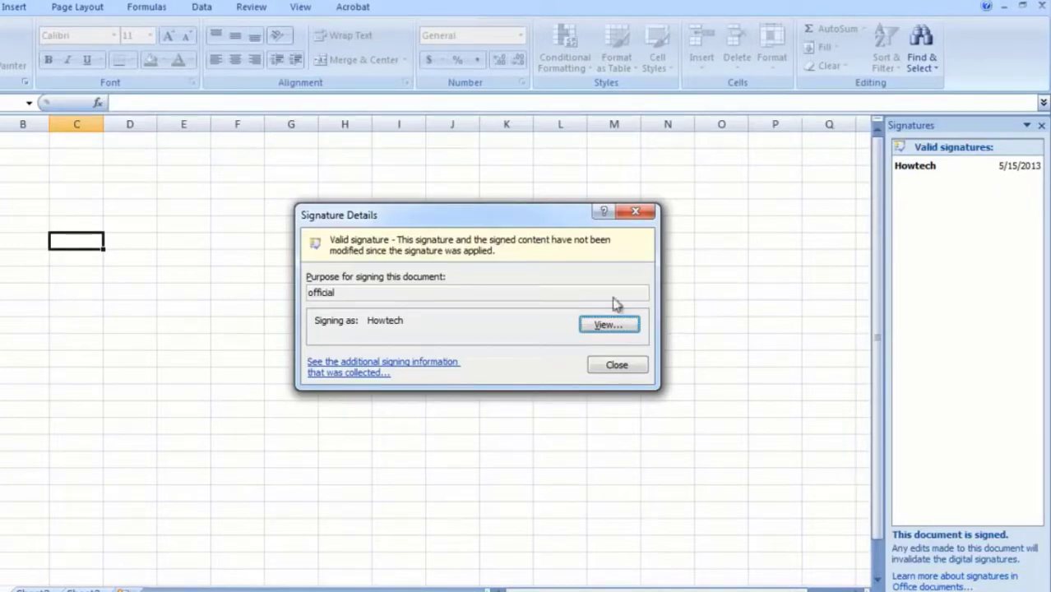
click(608, 324)
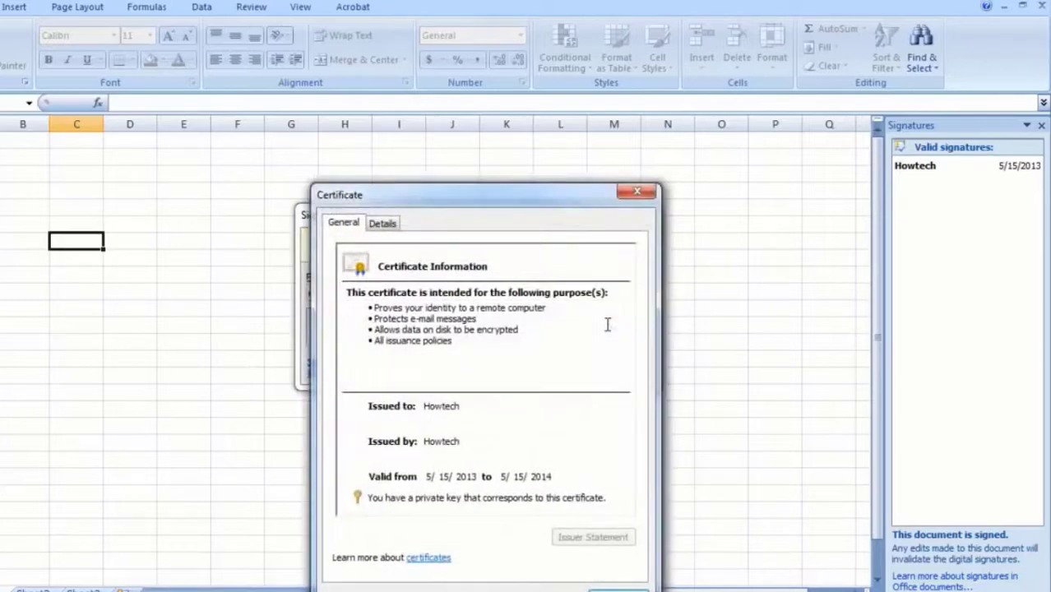
mouse_move(623, 574)
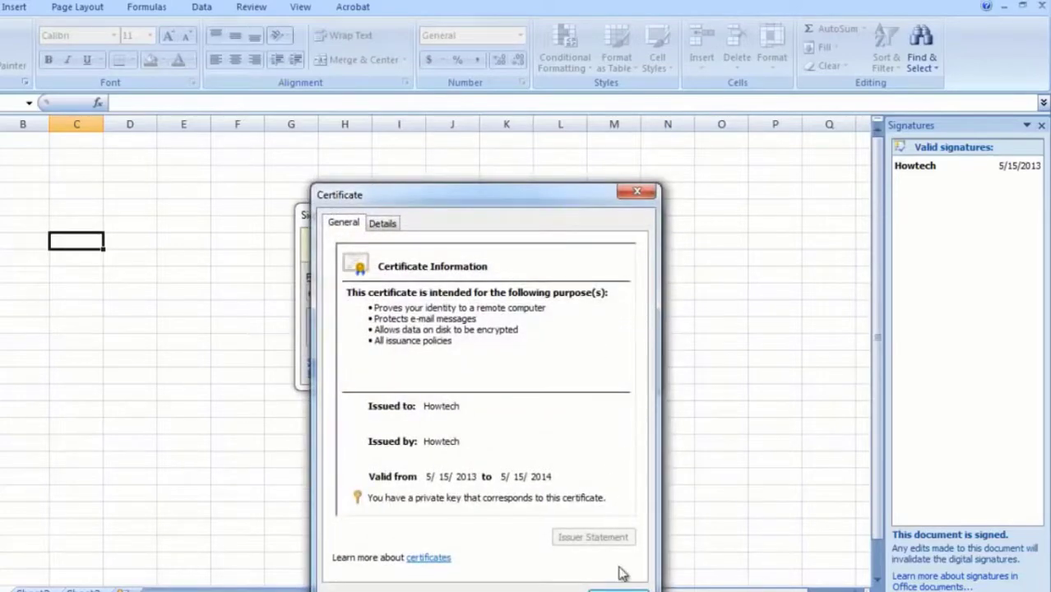